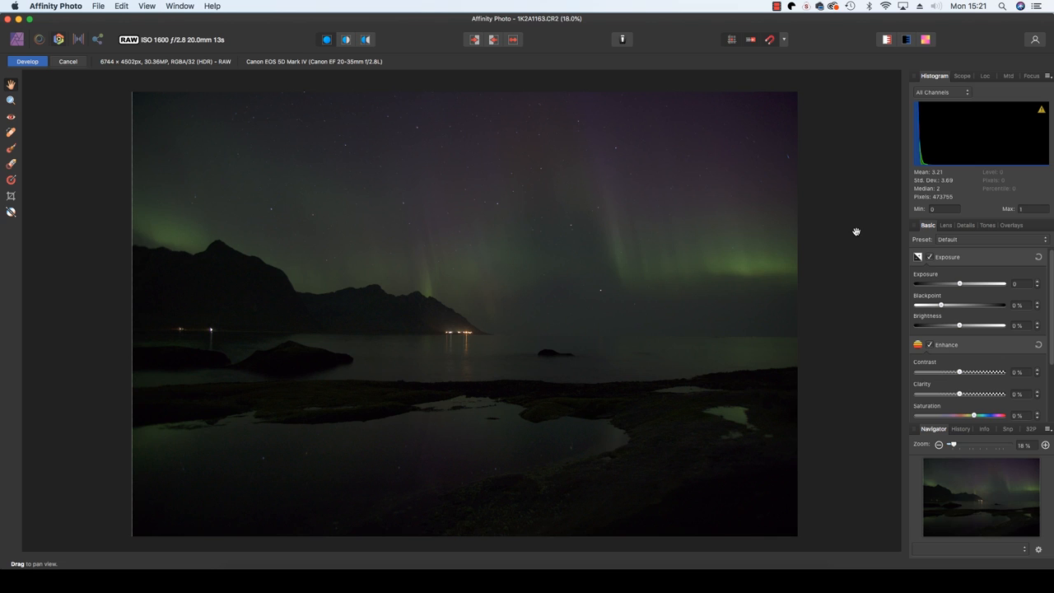
{"action": "mouse_move", "coordinate": [833, 218]}
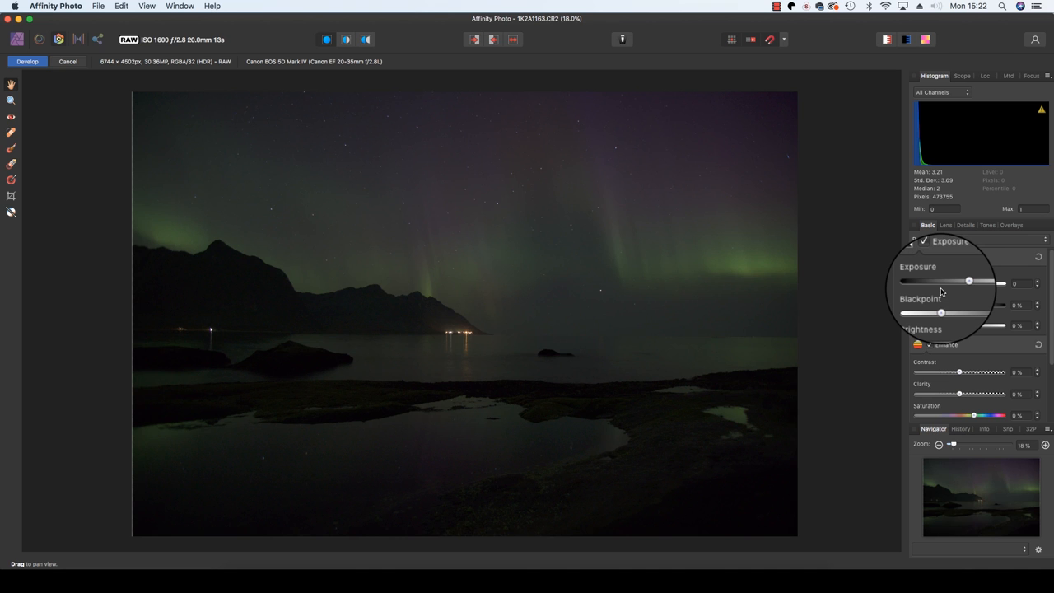
- Raise the Exposure slider and lift the Shadows to brighten the dark rocks and sky
{"action": "left_click_drag", "start_coordinate": [969, 284], "coordinate": [959, 284]}
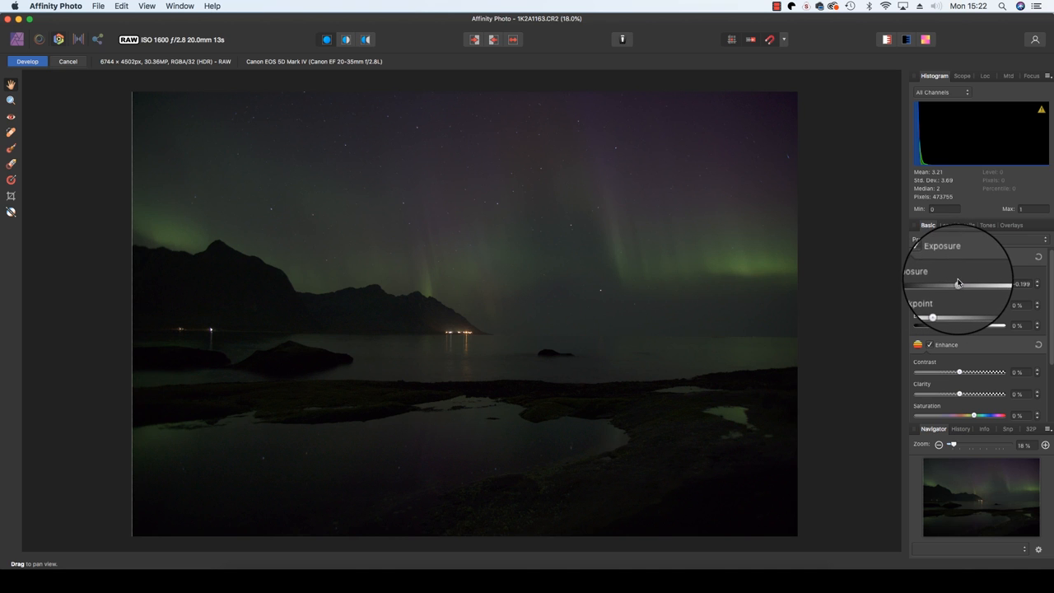
{"action": "left_click_drag", "start_coordinate": [959, 283], "coordinate": [1005, 283]}
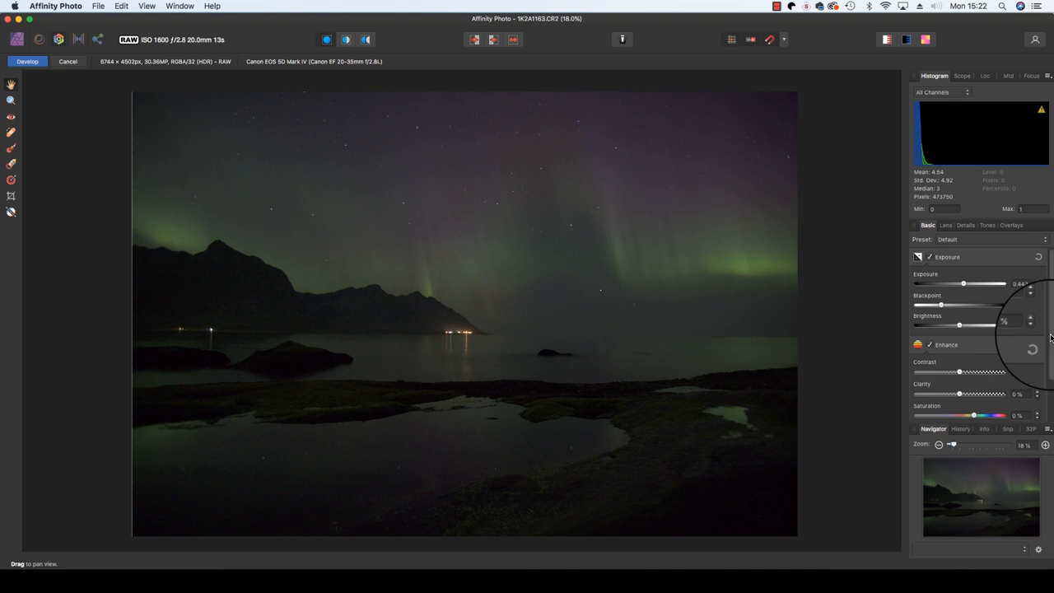
{"action": "scroll", "scroll_direction": "down", "scroll_amount": 3}
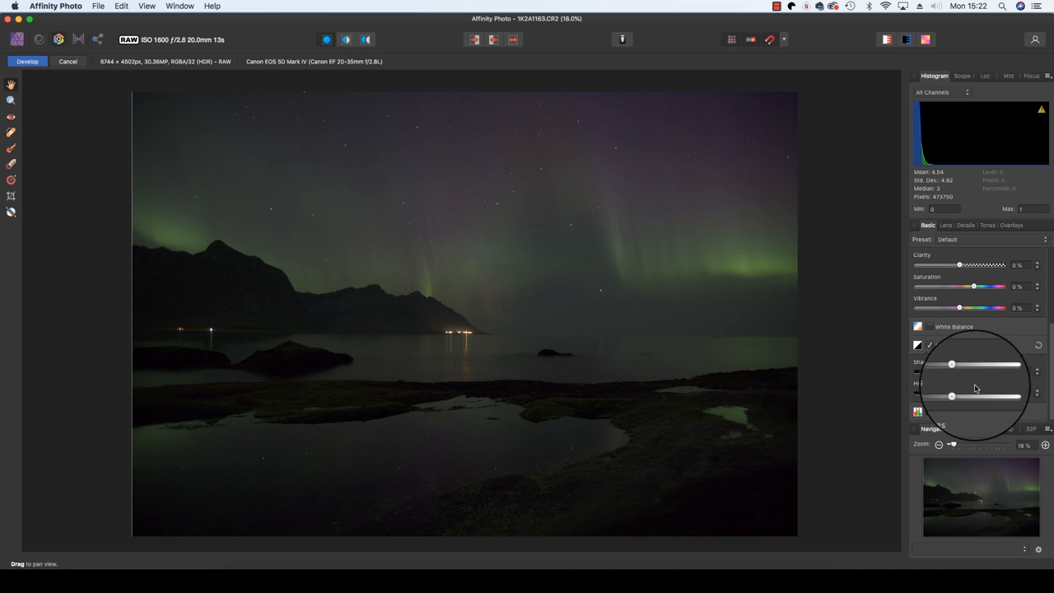
{"action": "left_click_drag", "start_coordinate": [952, 364], "coordinate": [976, 372]}
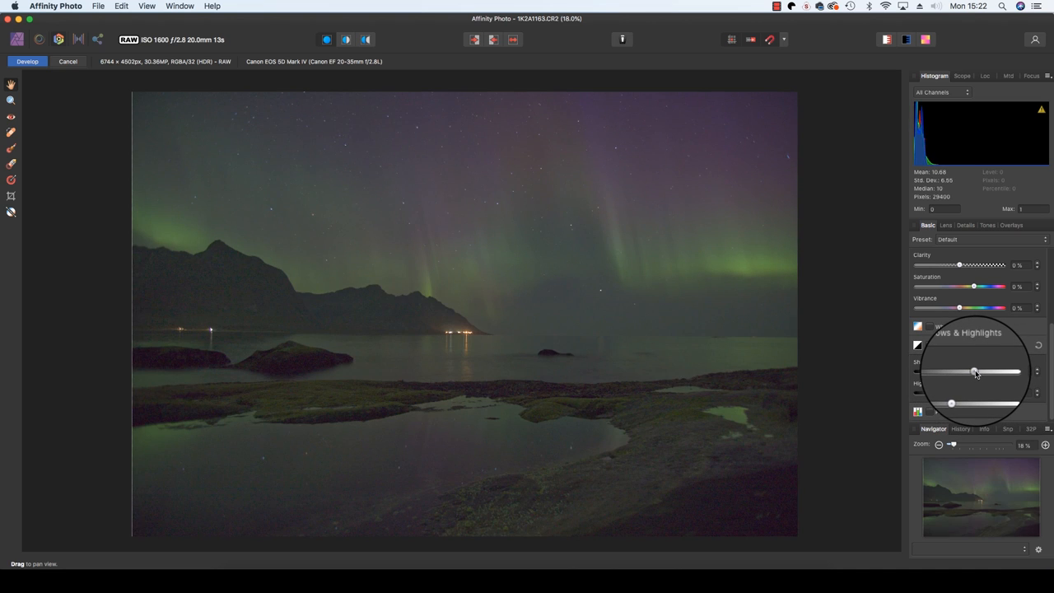
{"action": "left_click_drag", "start_coordinate": [959, 372], "coordinate": [976, 372]}
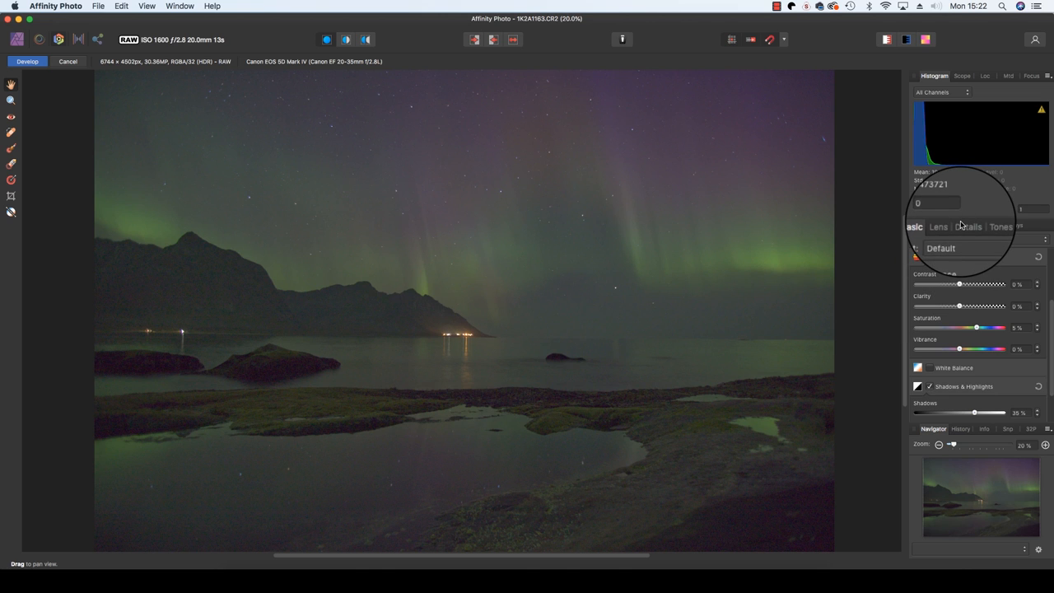
- In the Details settings, raise the Noise Reduction Colours slider to clean up colour noise
{"action": "left_click", "coordinate": [968, 224]}
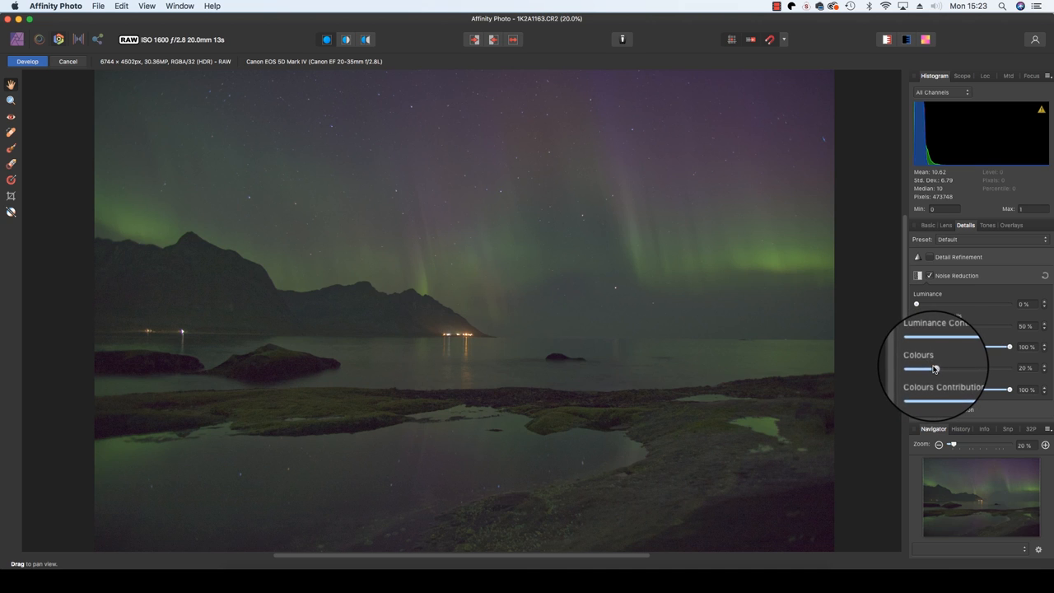
{"action": "left_click_drag", "start_coordinate": [934, 369], "coordinate": [939, 369]}
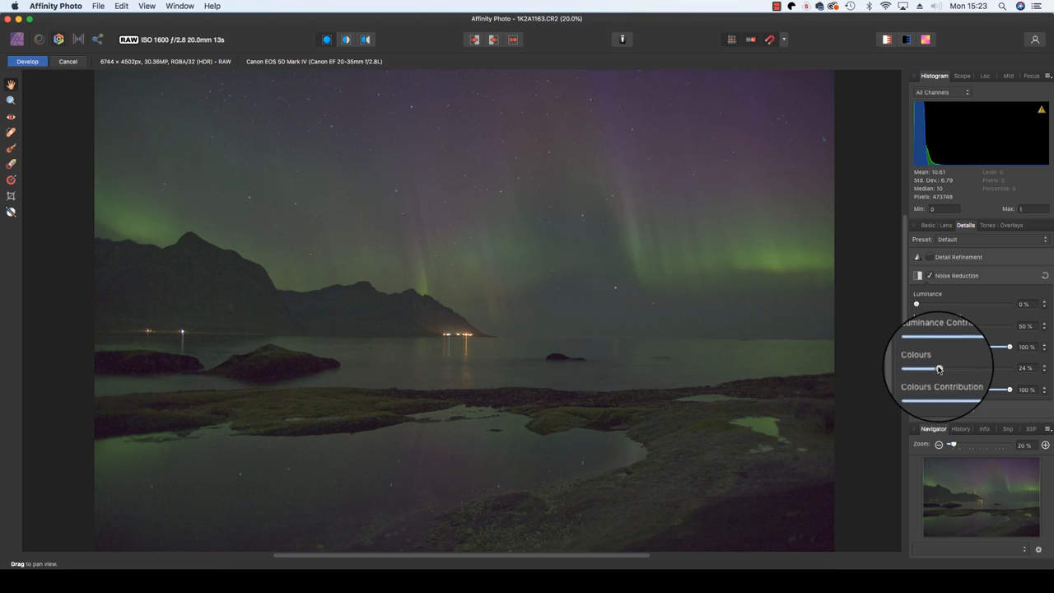
{"action": "left_click_drag", "start_coordinate": [939, 369], "coordinate": [1008, 367]}
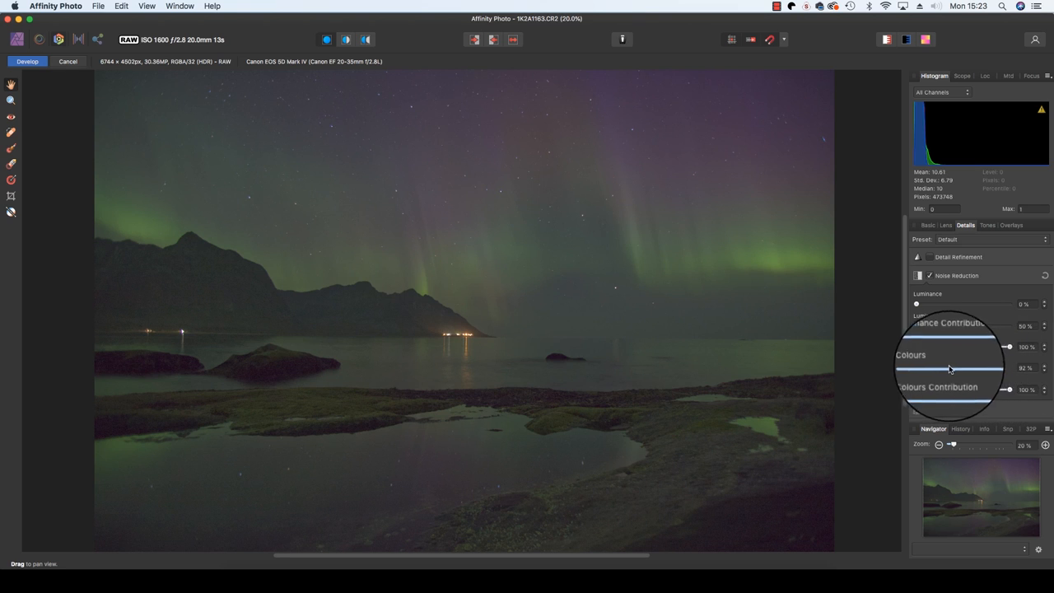
{"action": "left_click_drag", "start_coordinate": [988, 369], "coordinate": [940, 369]}
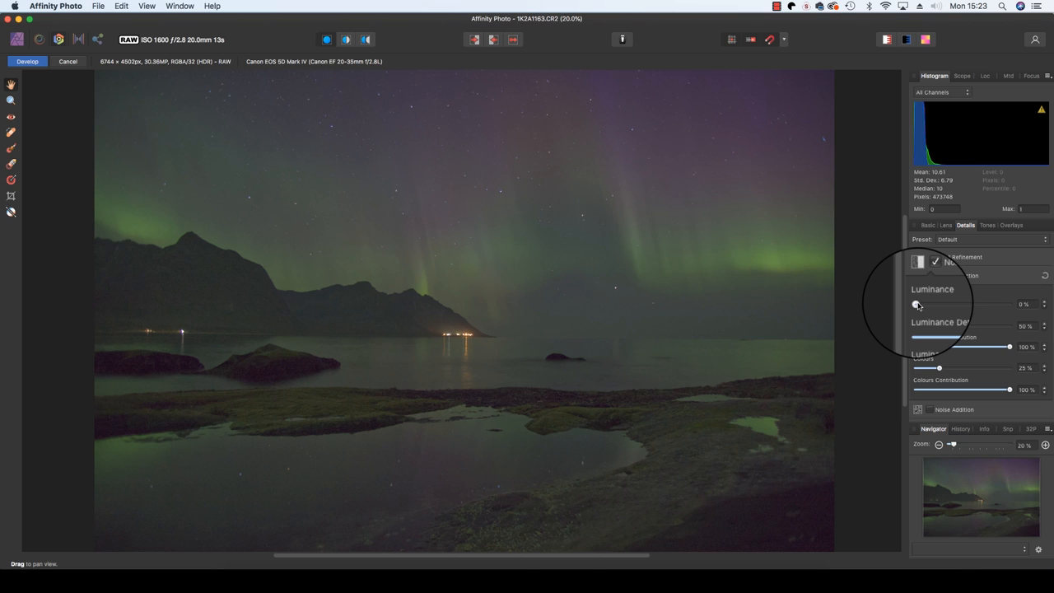
- Raise the Luminance noise reduction slider and adjust Luminance Details to keep texture
{"action": "left_click_drag", "start_coordinate": [916, 303], "coordinate": [958, 304]}
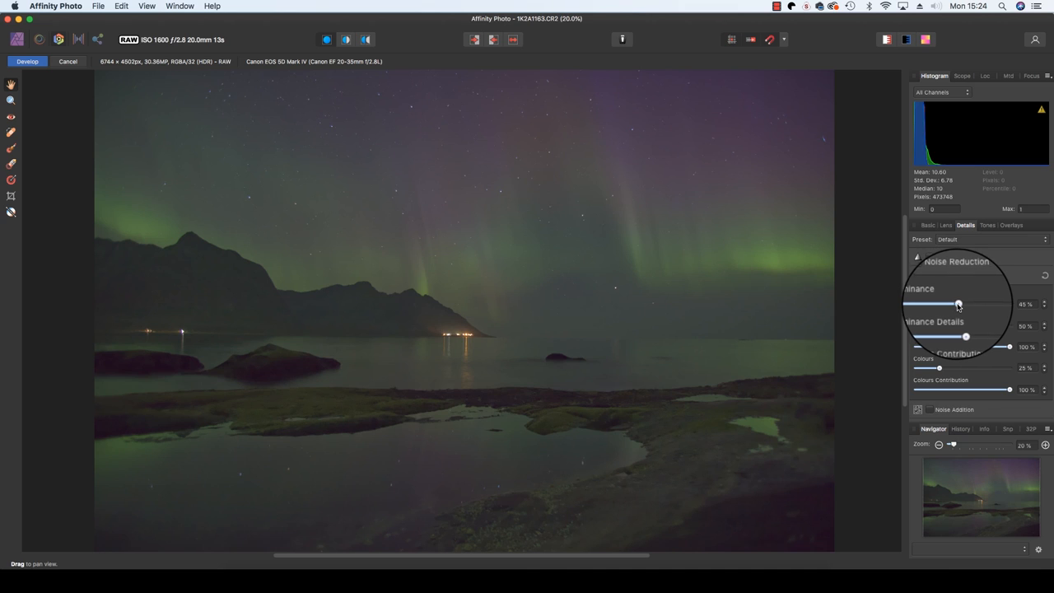
{"action": "left_click_drag", "start_coordinate": [959, 303], "coordinate": [966, 303]}
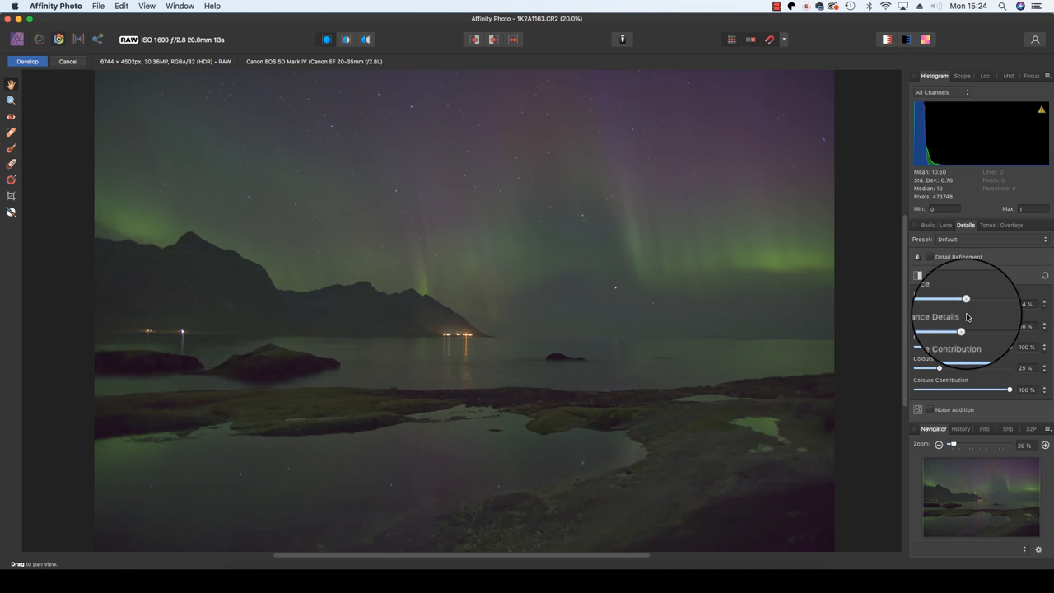
{"action": "left_click_drag", "start_coordinate": [961, 331], "coordinate": [983, 338]}
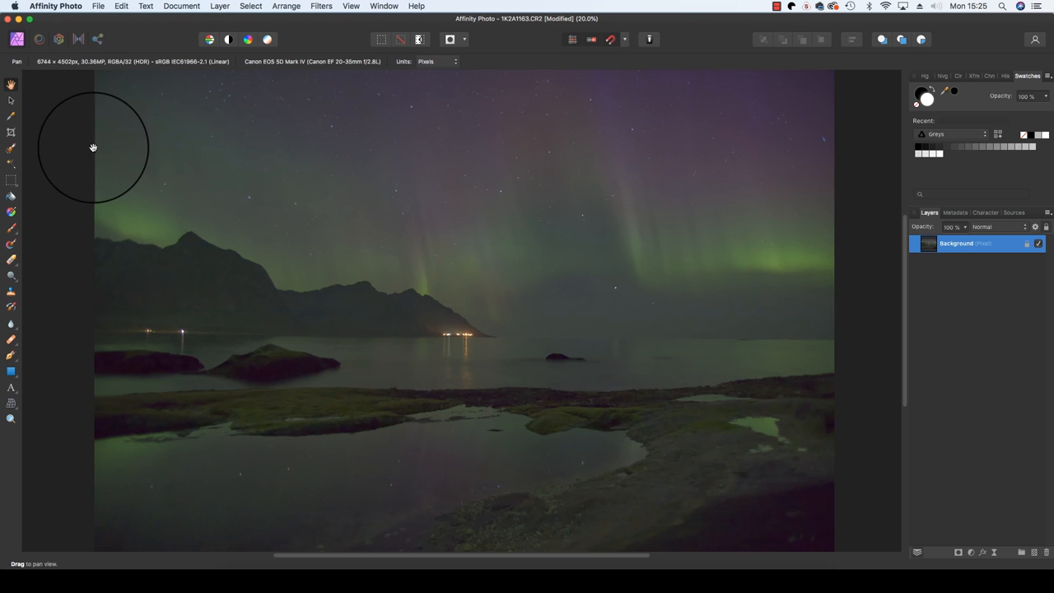
{"action": "mouse_move", "coordinate": [12, 132]}
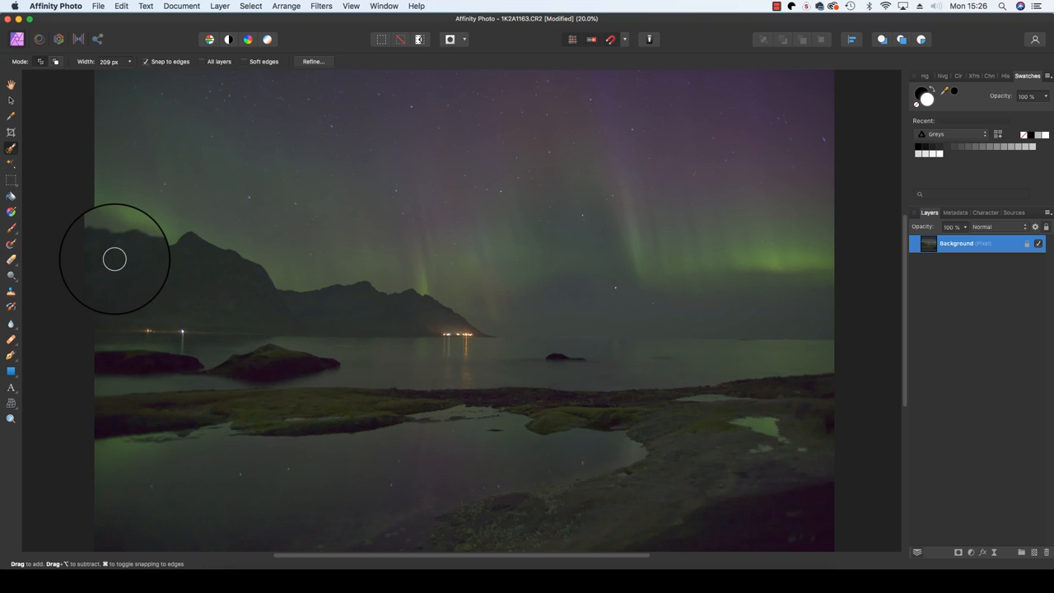
{"action": "mouse_move", "coordinate": [139, 194]}
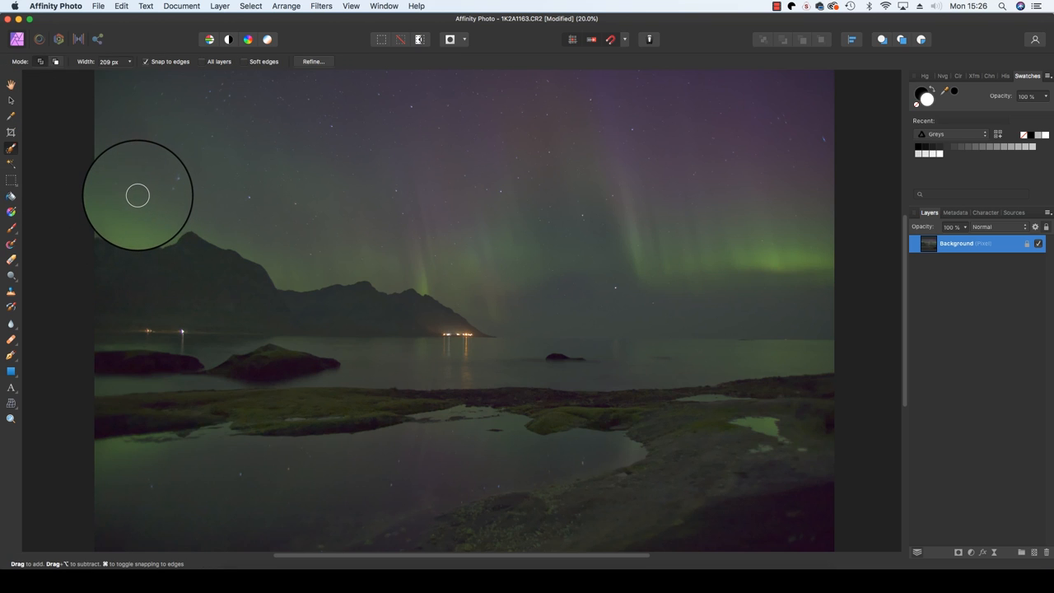
- Paint with the Selection Brush across the sky from the left peak along the ridge
{"action": "left_click_drag", "start_coordinate": [139, 194], "coordinate": [290, 227]}
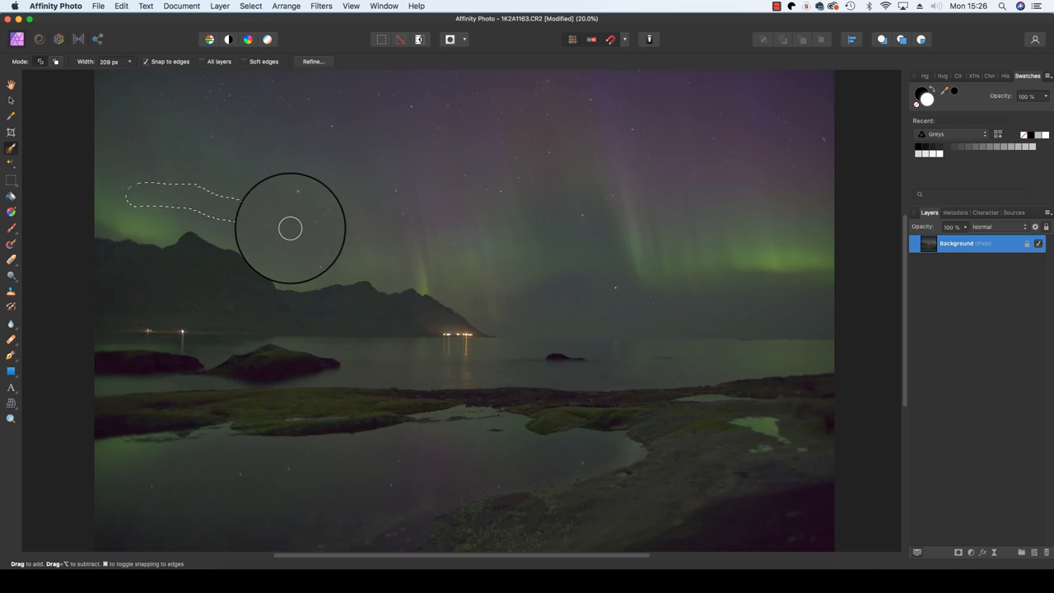
{"action": "left_click_drag", "start_coordinate": [290, 227], "coordinate": [478, 273]}
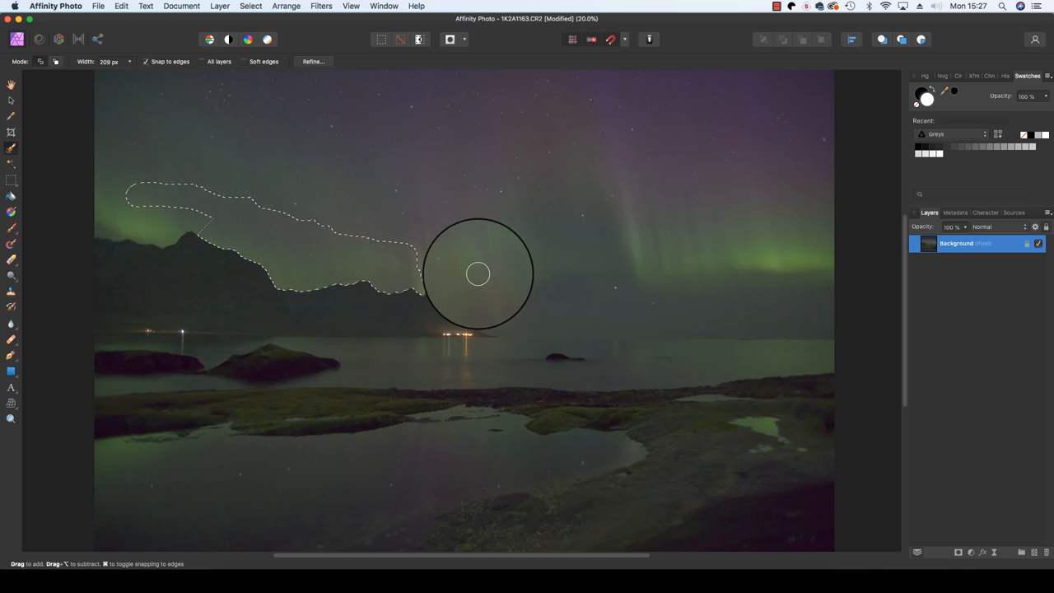
{"action": "left_click_drag", "start_coordinate": [478, 274], "coordinate": [800, 319]}
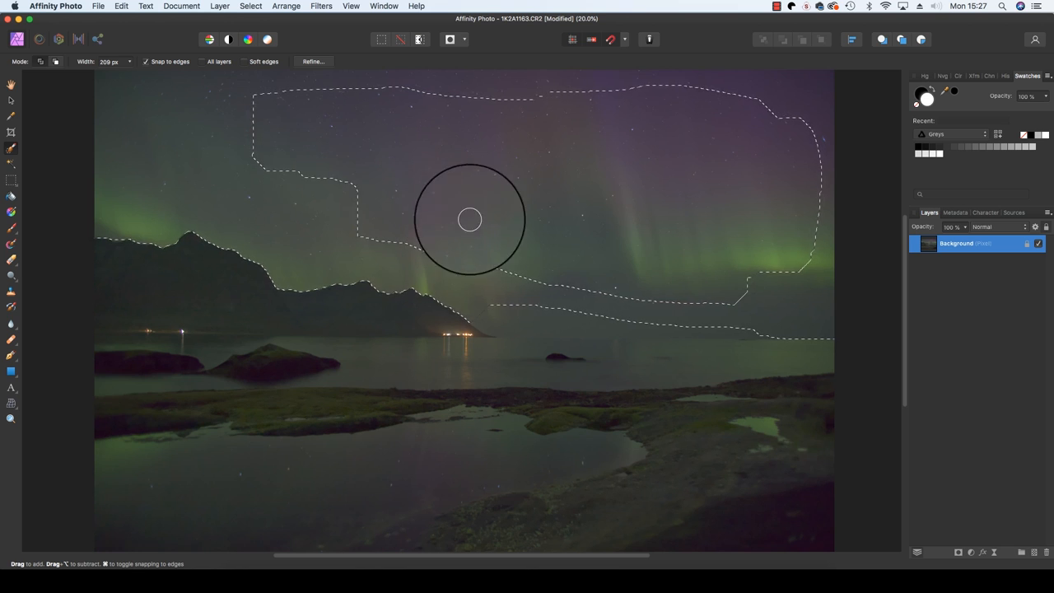
{"action": "left_click_drag", "start_coordinate": [470, 217], "coordinate": [790, 280]}
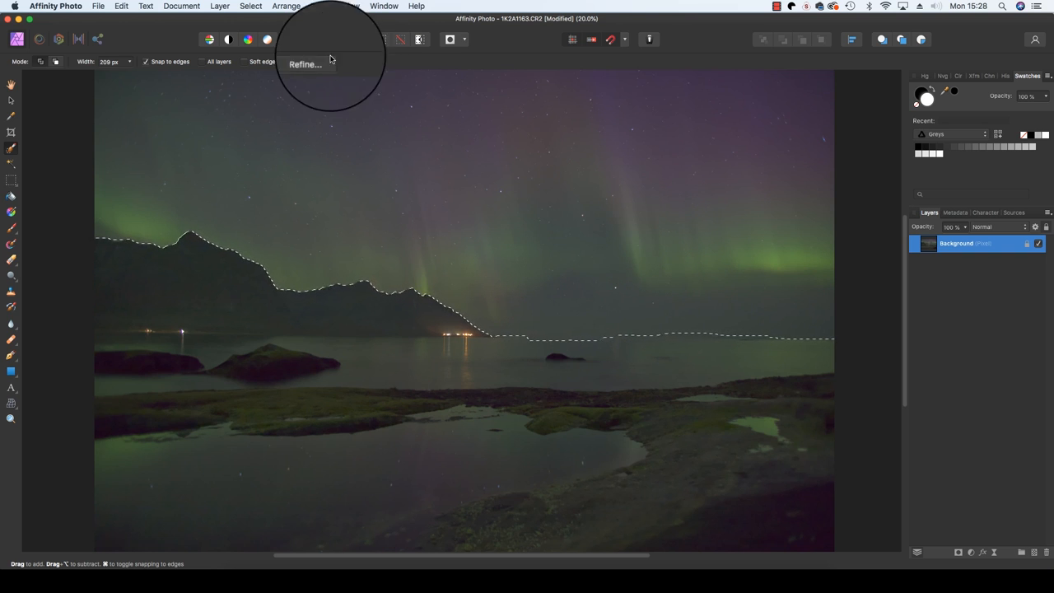
- Go to the Layer menu to add a new live filter layer for the selected sky
{"action": "left_click", "coordinate": [219, 7]}
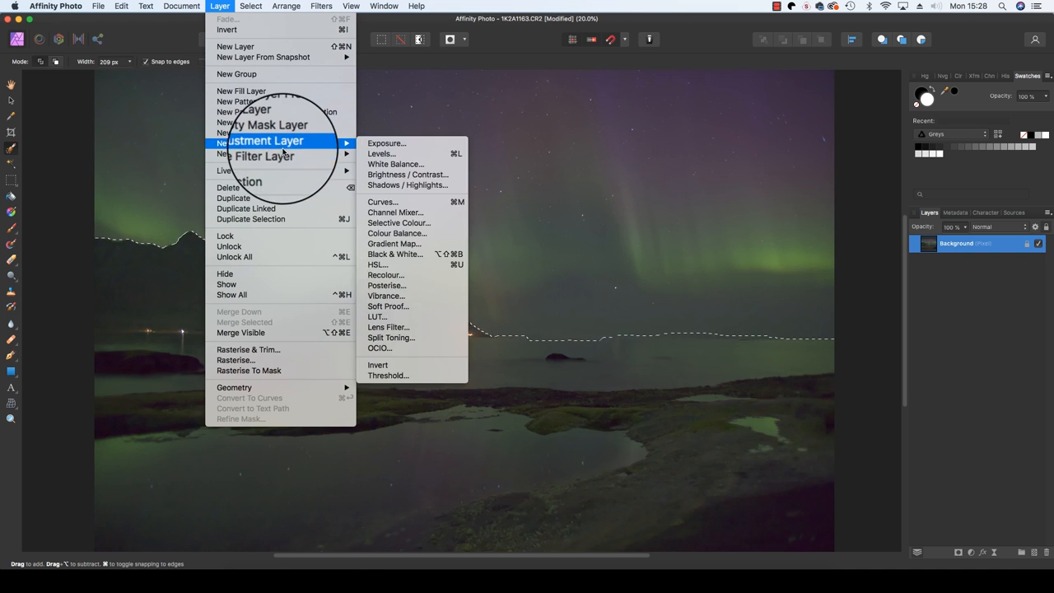
{"action": "mouse_move", "coordinate": [260, 154]}
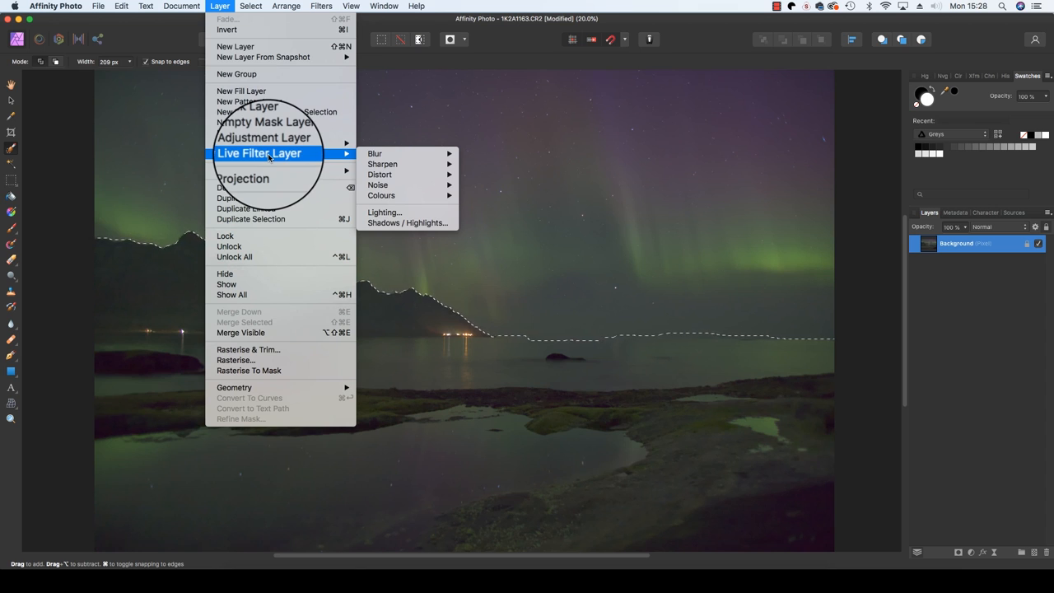
{"action": "mouse_move", "coordinate": [375, 184]}
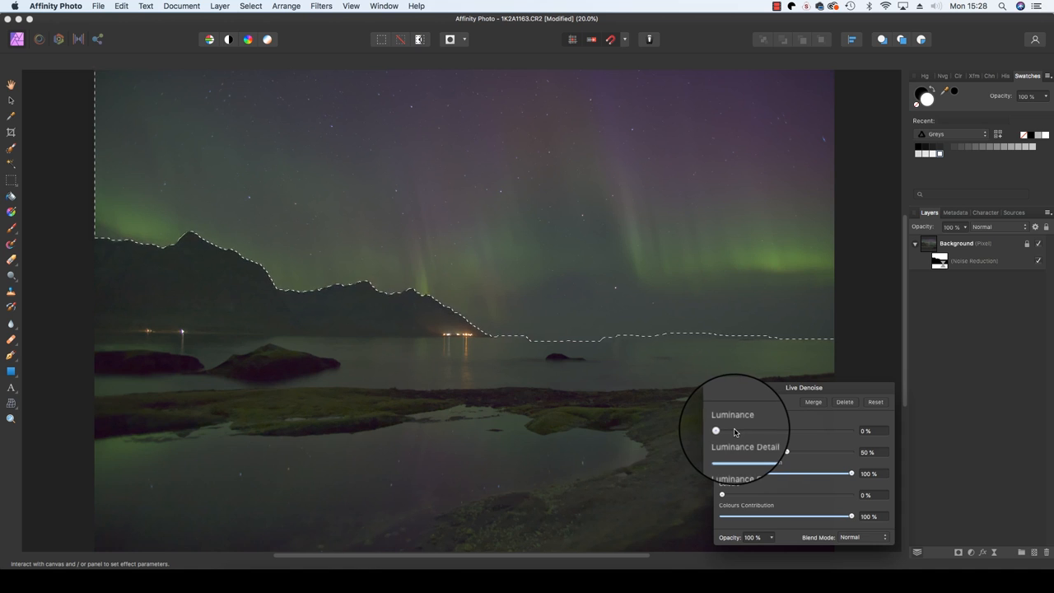
- Raise the Colours and Luminance sliders in the Live Denoise dialog for the sky
{"action": "left_click_drag", "start_coordinate": [715, 494], "coordinate": [738, 494]}
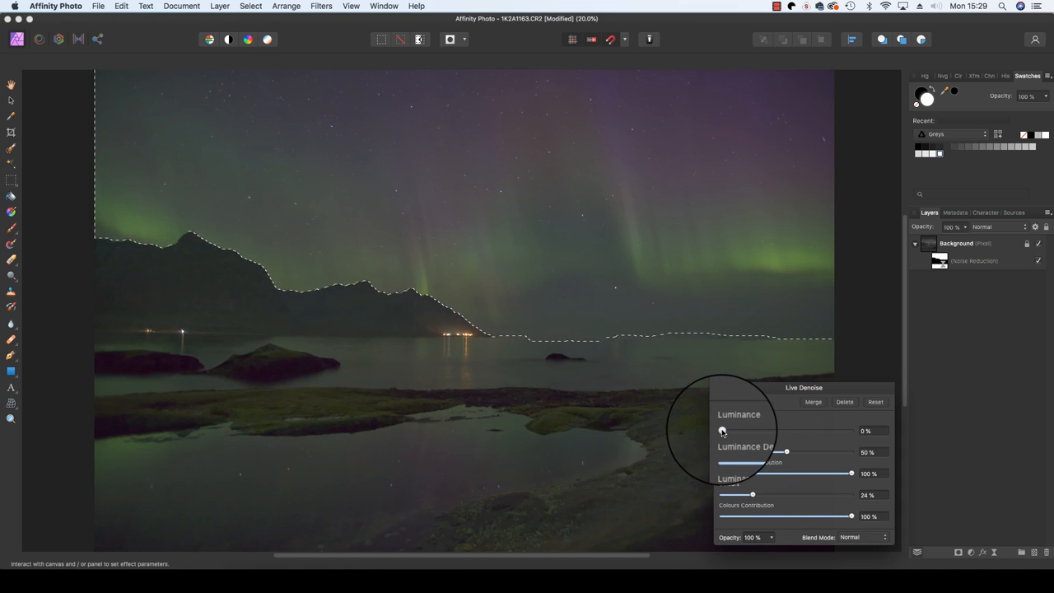
{"action": "left_click_drag", "start_coordinate": [722, 432], "coordinate": [754, 431]}
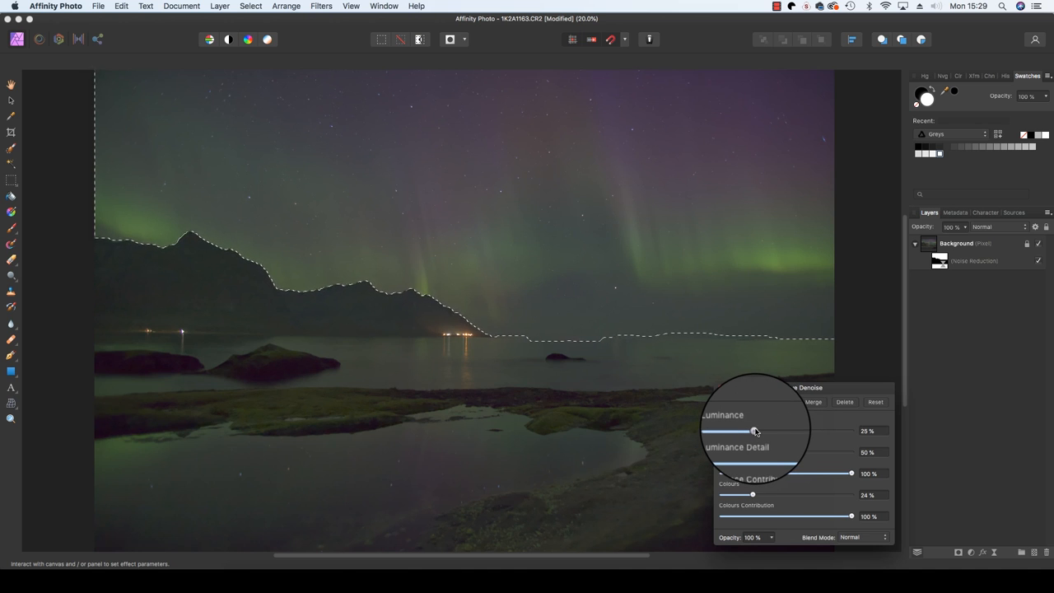